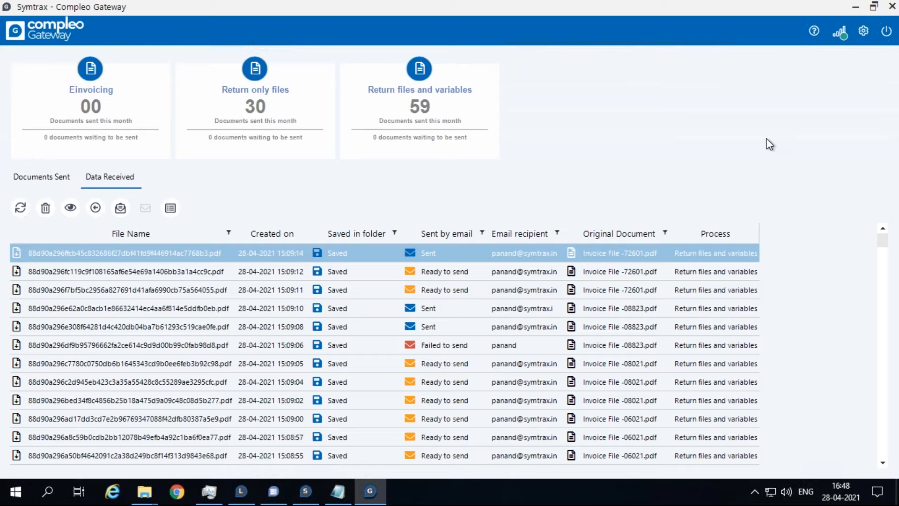
{"action": "mouse_move", "coordinate": [765, 144]}
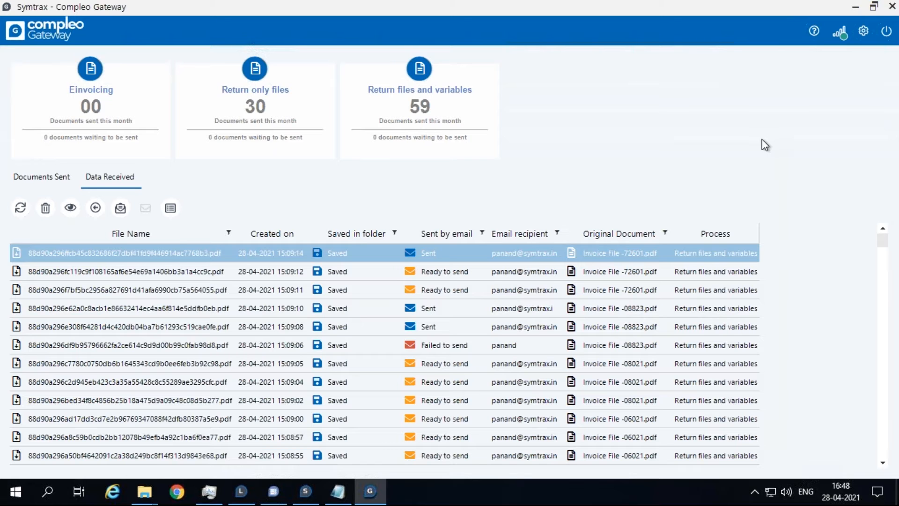
{"action": "mouse_move", "coordinate": [699, 155]}
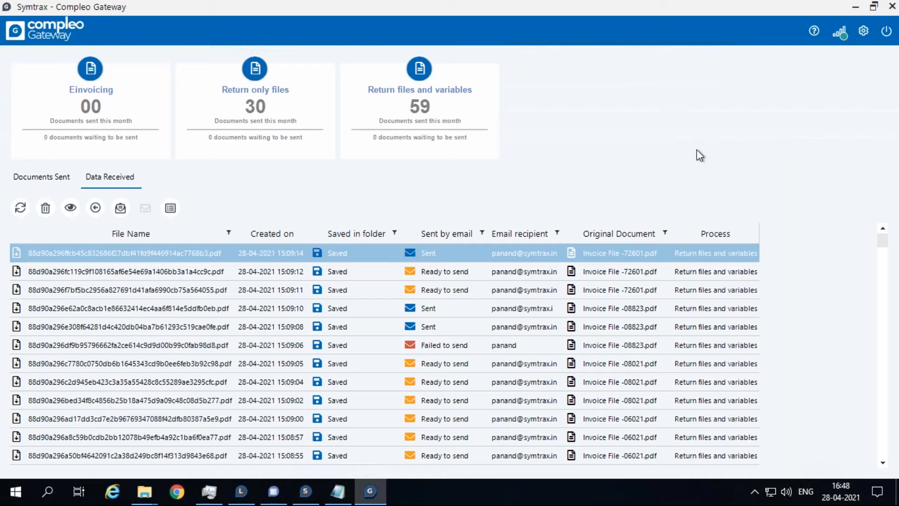
{"action": "mouse_move", "coordinate": [214, 214]}
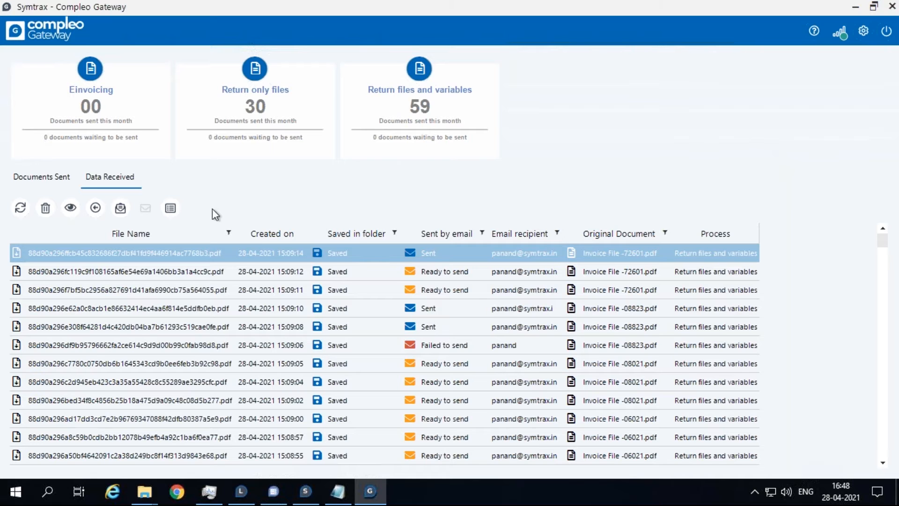
{"action": "mouse_move", "coordinate": [507, 219]}
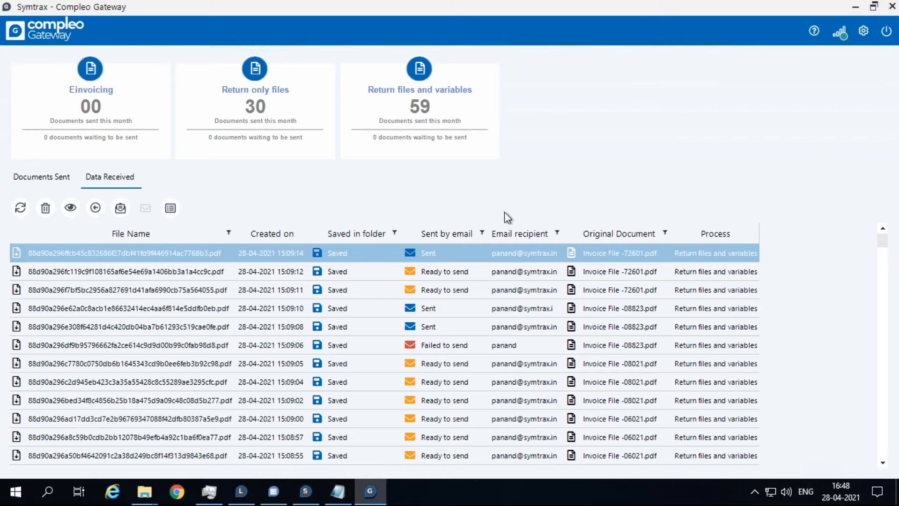
{"action": "mouse_move", "coordinate": [539, 200]}
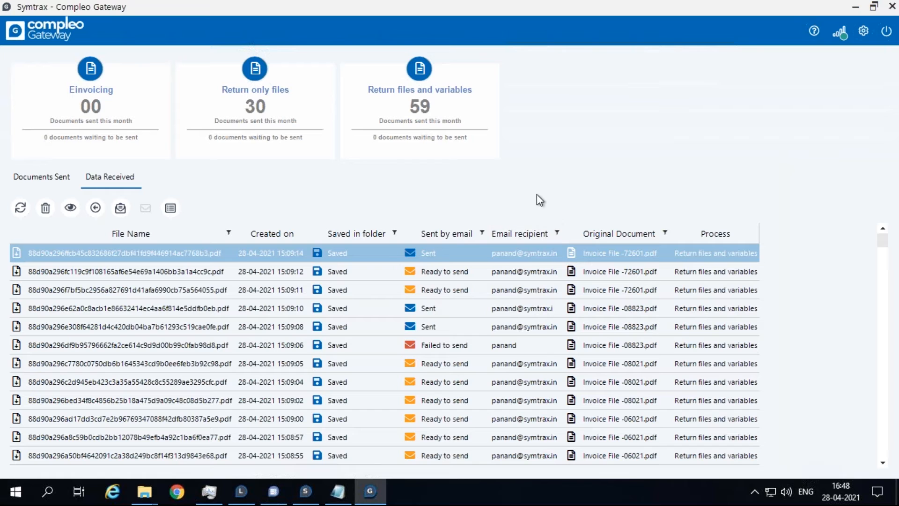
{"action": "mouse_move", "coordinate": [20, 208]}
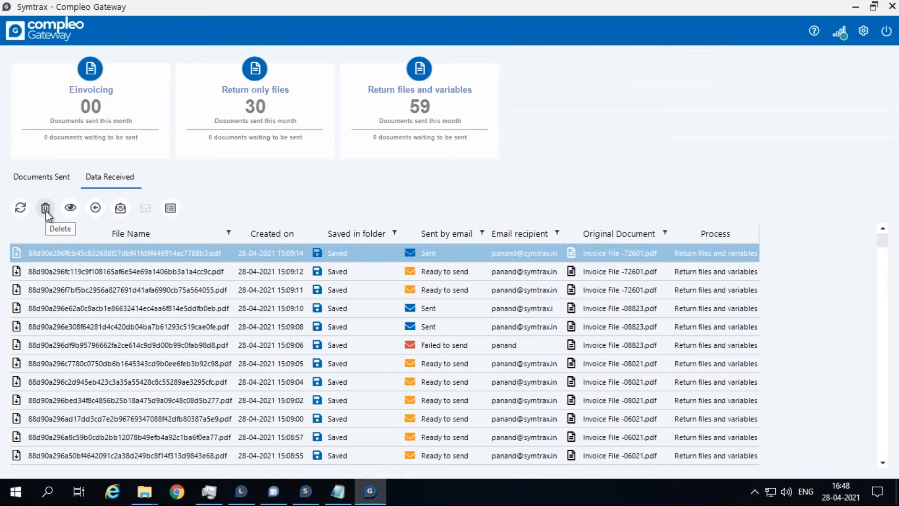
- Delete the newest returned file, then view the 15:09:12 file's invoice PDF and return to the list
{"action": "left_click", "coordinate": [45, 208]}
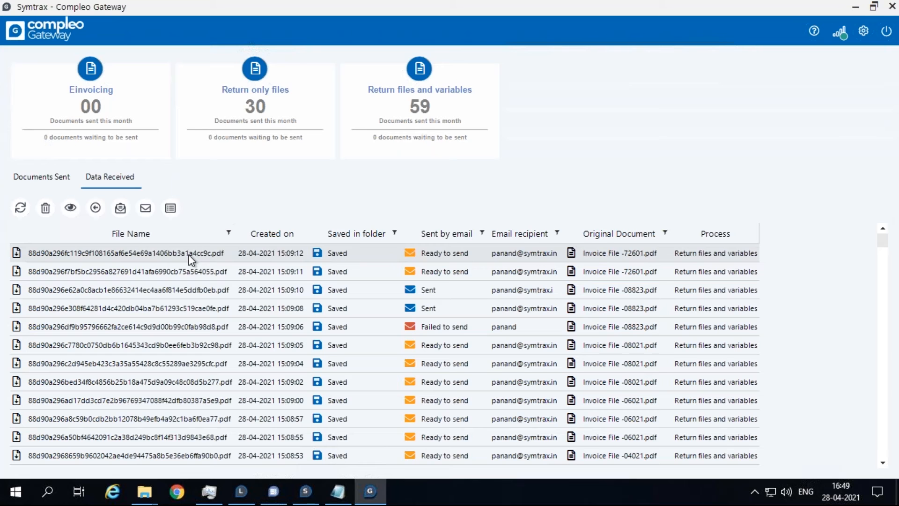
{"action": "left_click", "coordinate": [130, 253]}
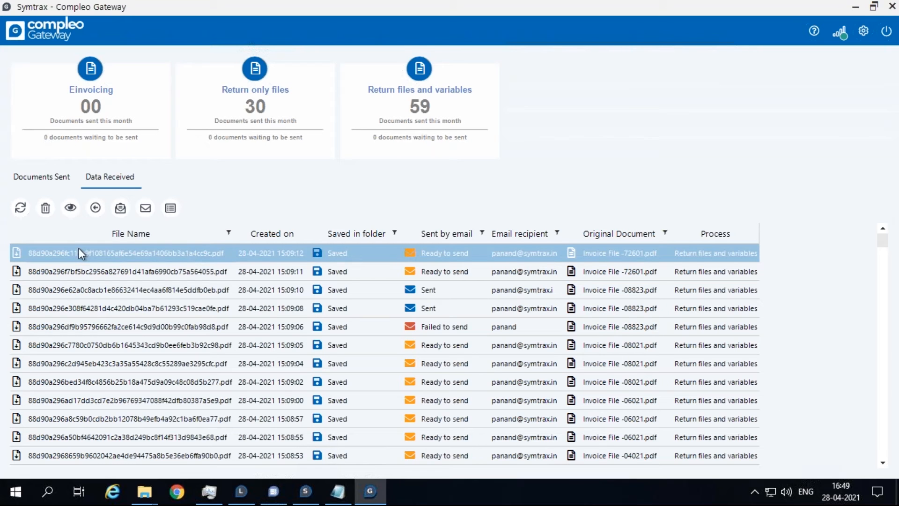
{"action": "mouse_move", "coordinate": [70, 208]}
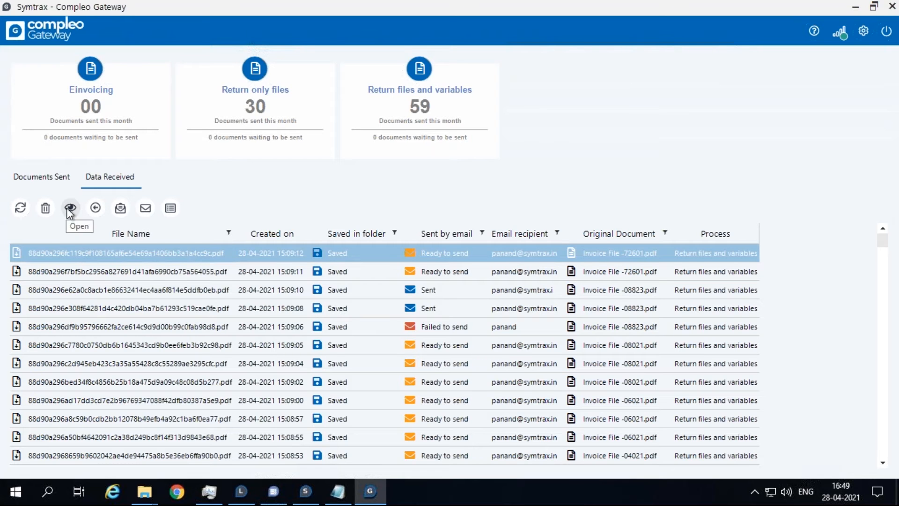
{"action": "left_click", "coordinate": [70, 208]}
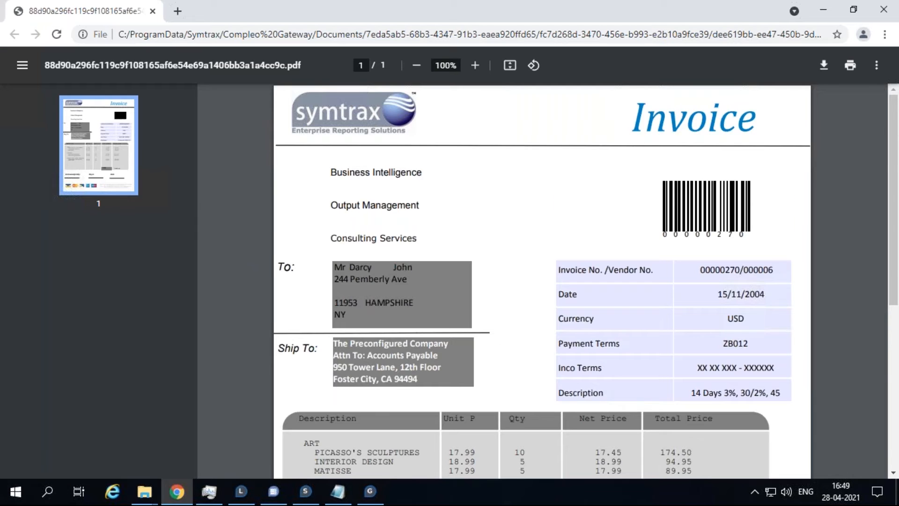
{"action": "left_click", "coordinate": [370, 492]}
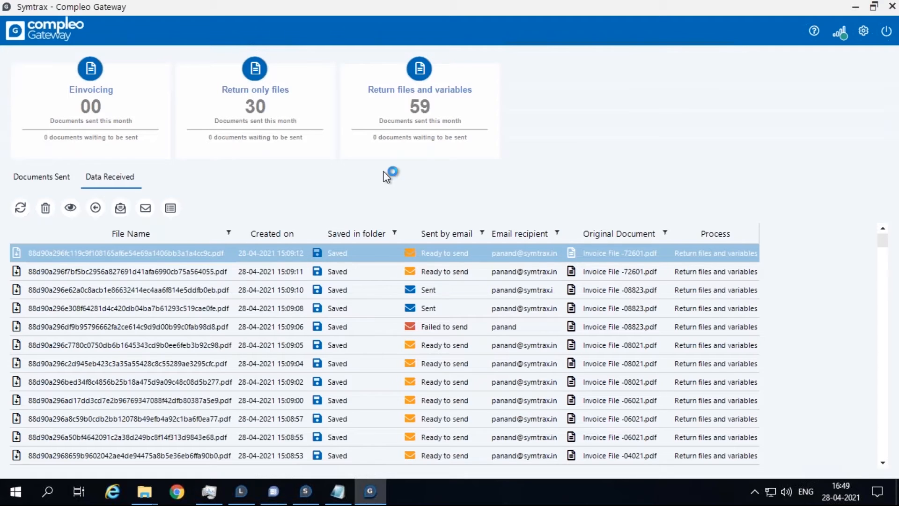
{"action": "mouse_move", "coordinate": [95, 208]}
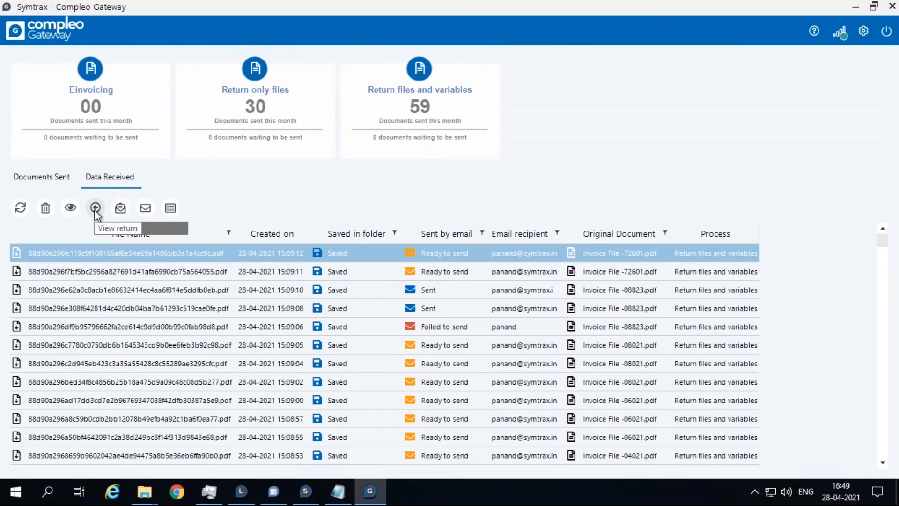
{"action": "left_click", "coordinate": [41, 177]}
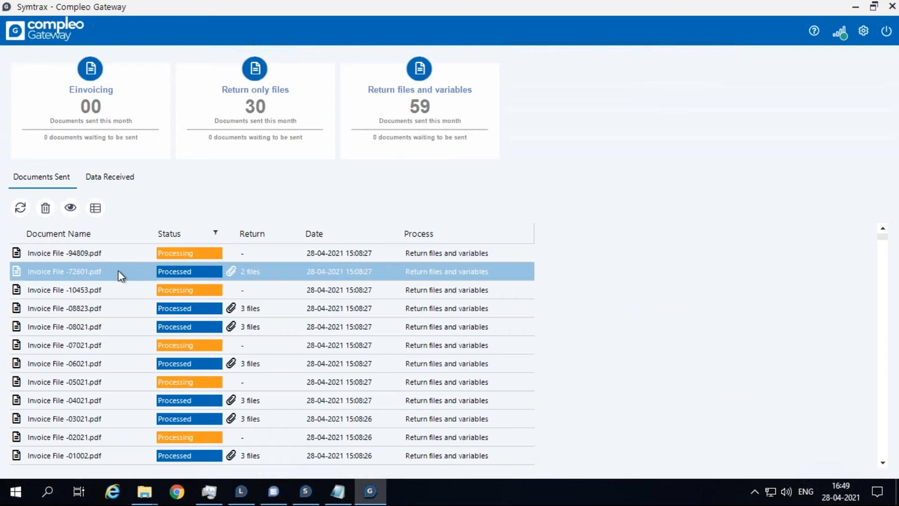
{"action": "left_click", "coordinate": [109, 177]}
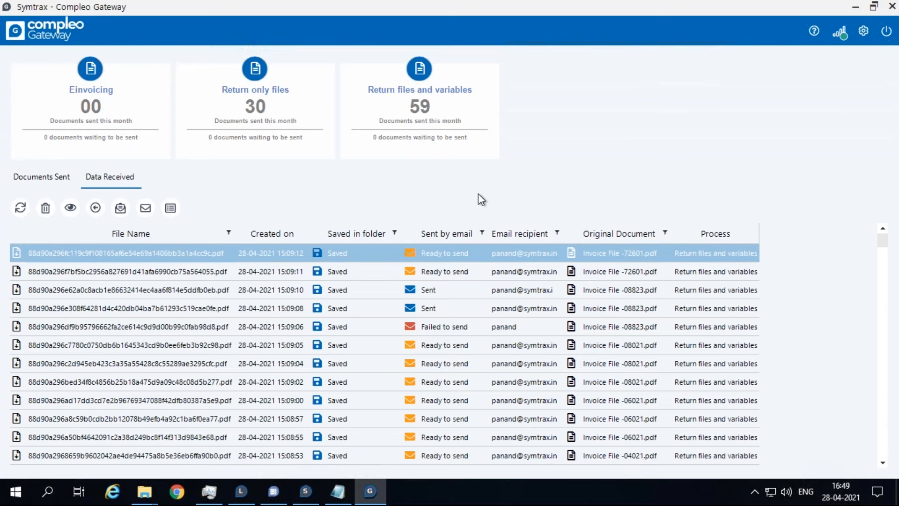
{"action": "mouse_move", "coordinate": [272, 193]}
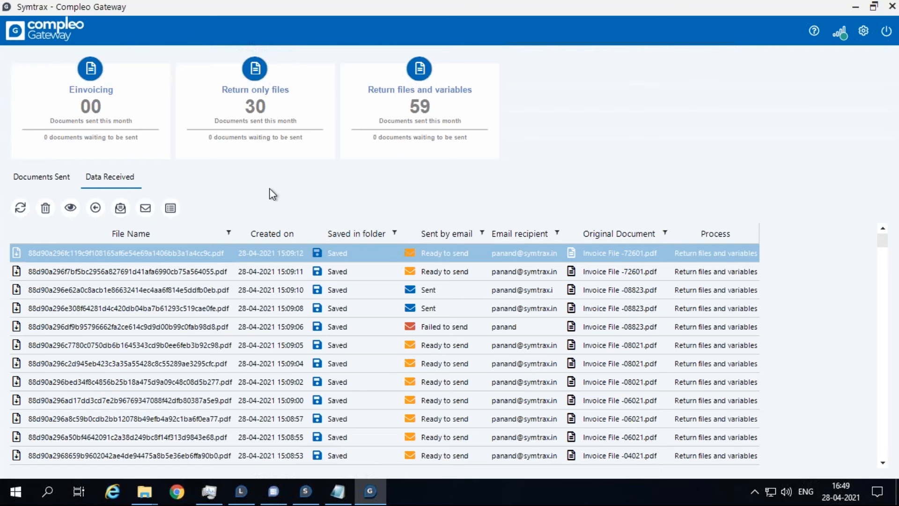
{"action": "mouse_move", "coordinate": [120, 208]}
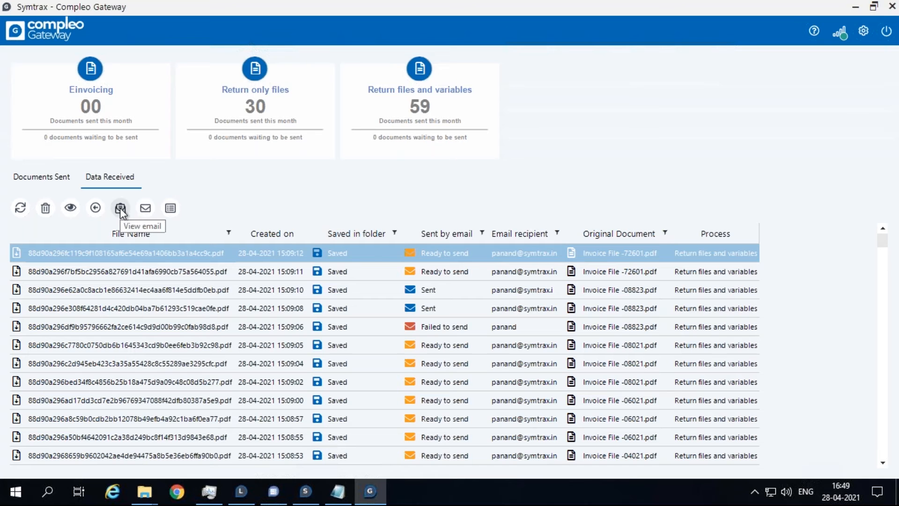
- Bring up the Email Message window for the 15:09:12 returned file
{"action": "left_click", "coordinate": [145, 208]}
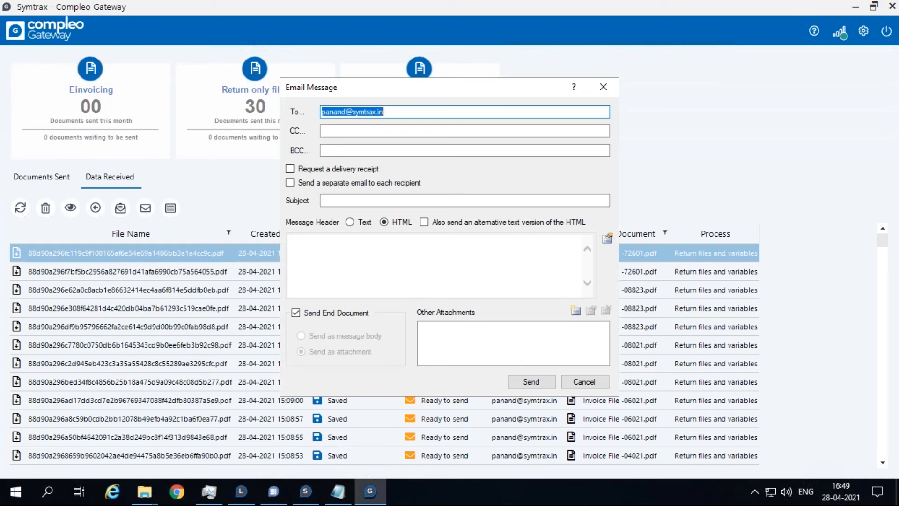
{"action": "mouse_move", "coordinate": [537, 264]}
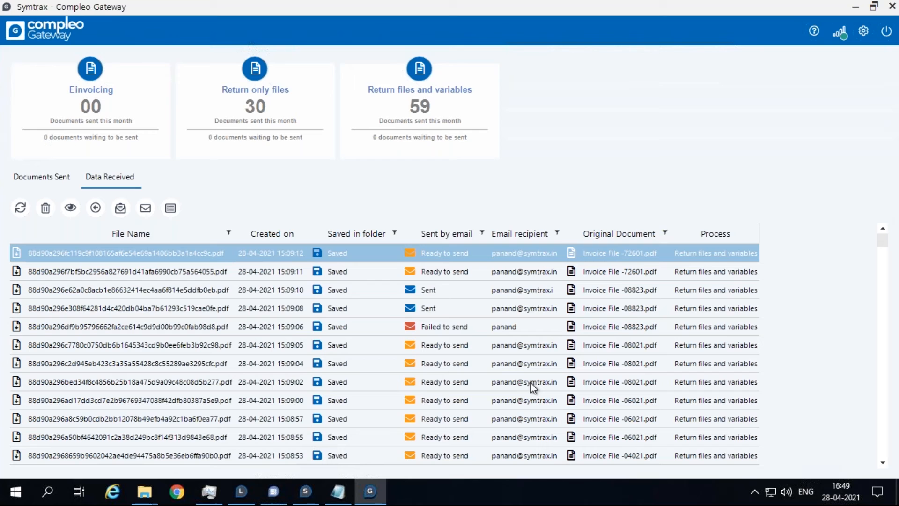
{"action": "mouse_move", "coordinate": [446, 332]}
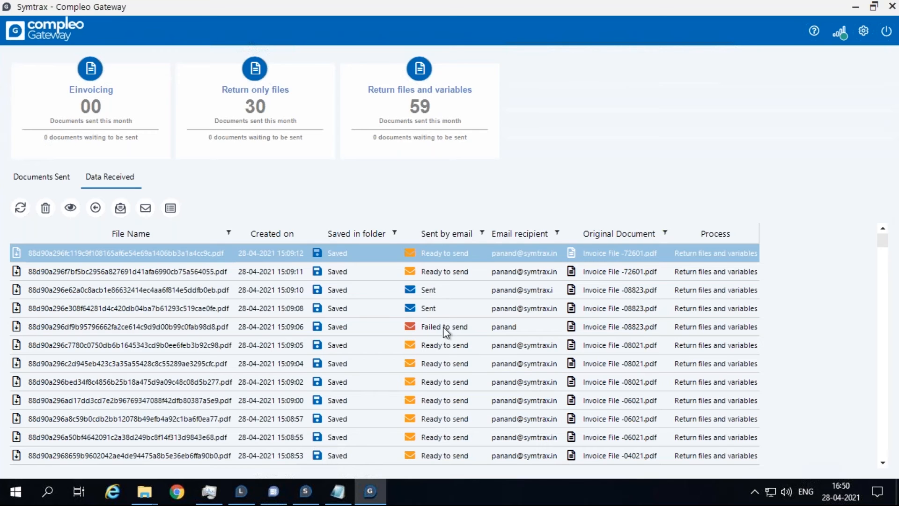
{"action": "mouse_move", "coordinate": [224, 276]}
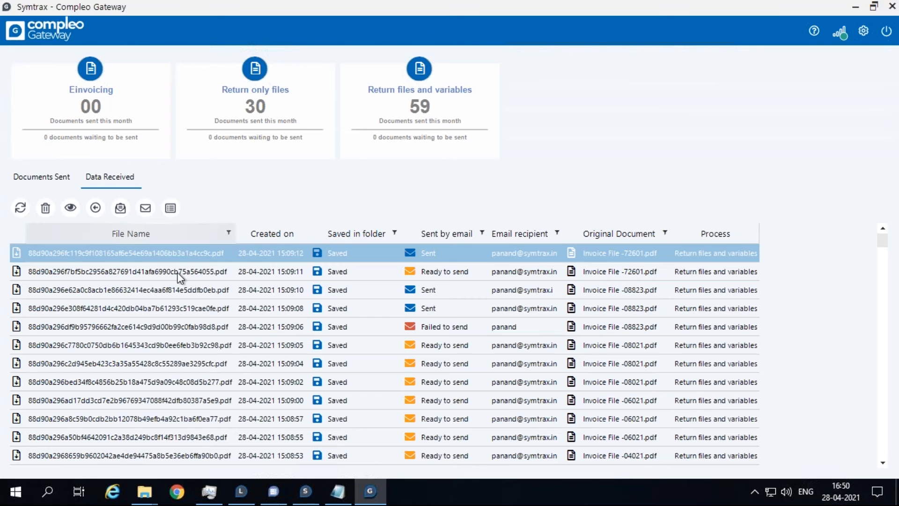
{"action": "left_click", "coordinate": [129, 271]}
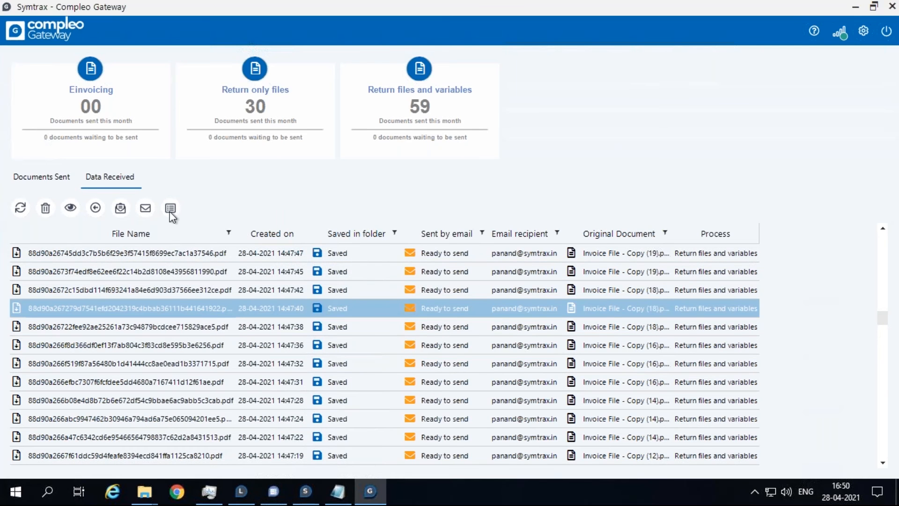
- Show the 14:47:40 file's details: invoice number 270, name and date 15-11-2004
{"action": "left_click", "coordinate": [169, 208]}
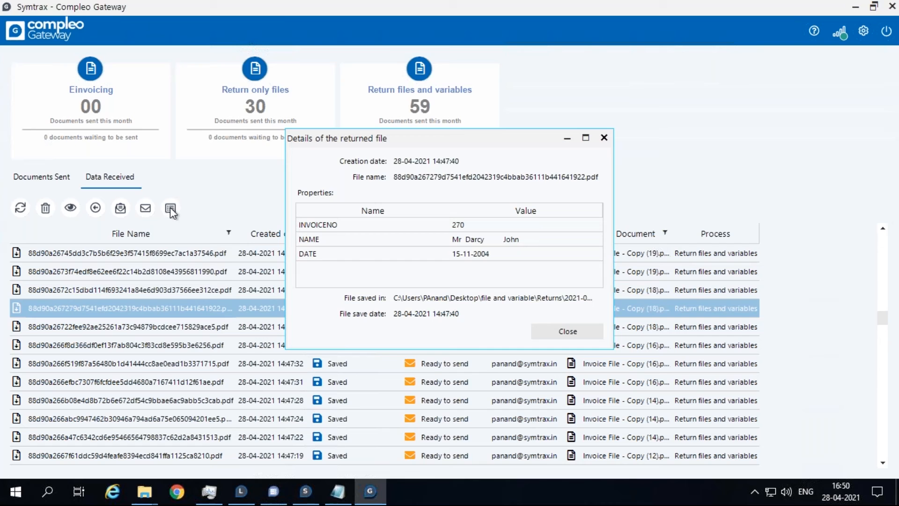
{"action": "mouse_move", "coordinate": [504, 272]}
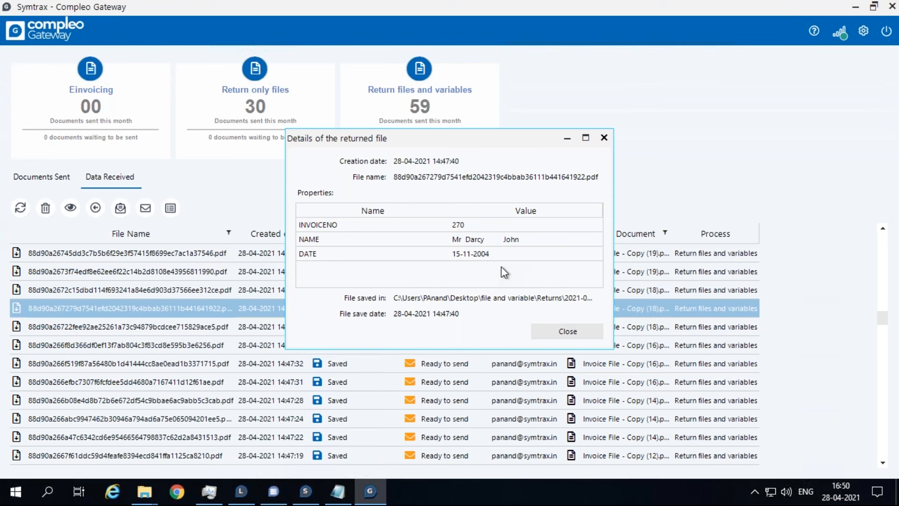
{"action": "mouse_move", "coordinate": [515, 274]}
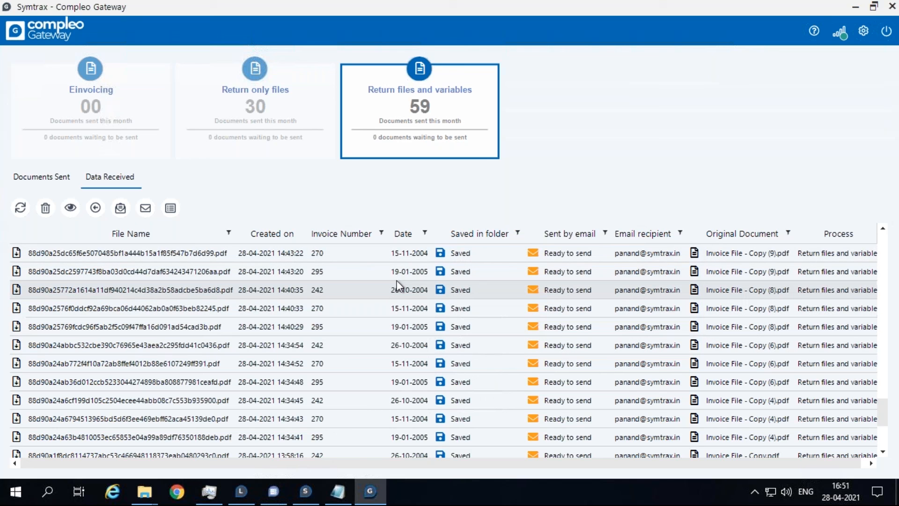
{"action": "mouse_move", "coordinate": [406, 295]}
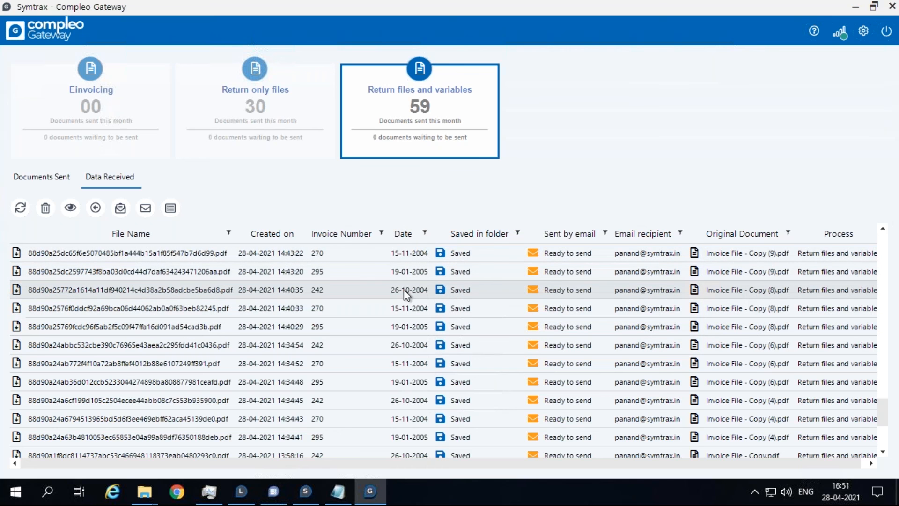